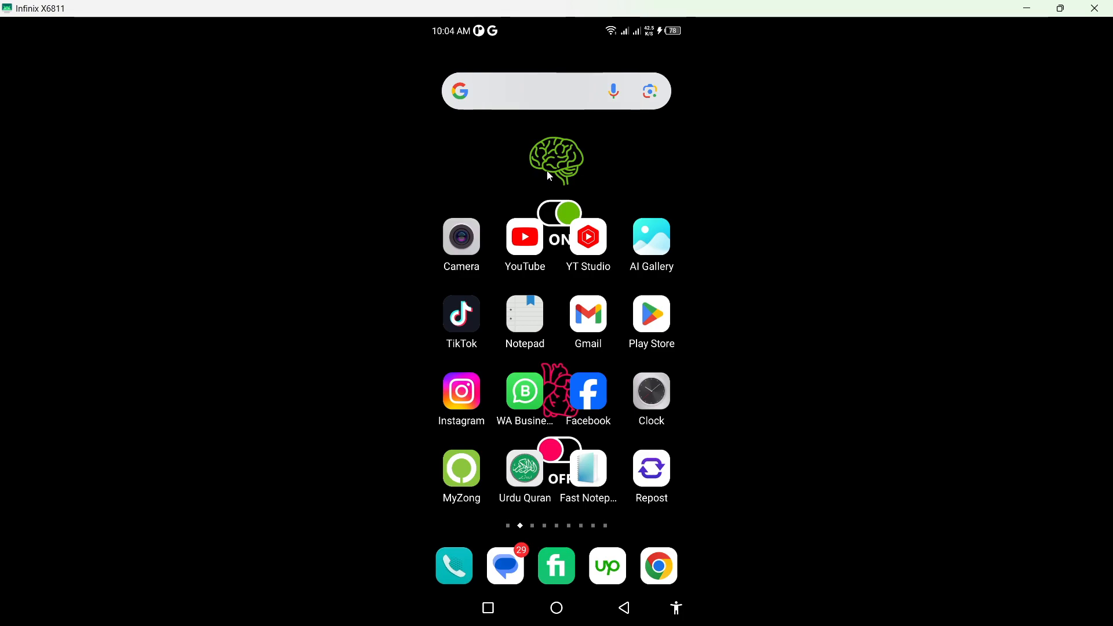
mouse_move(556, 167)
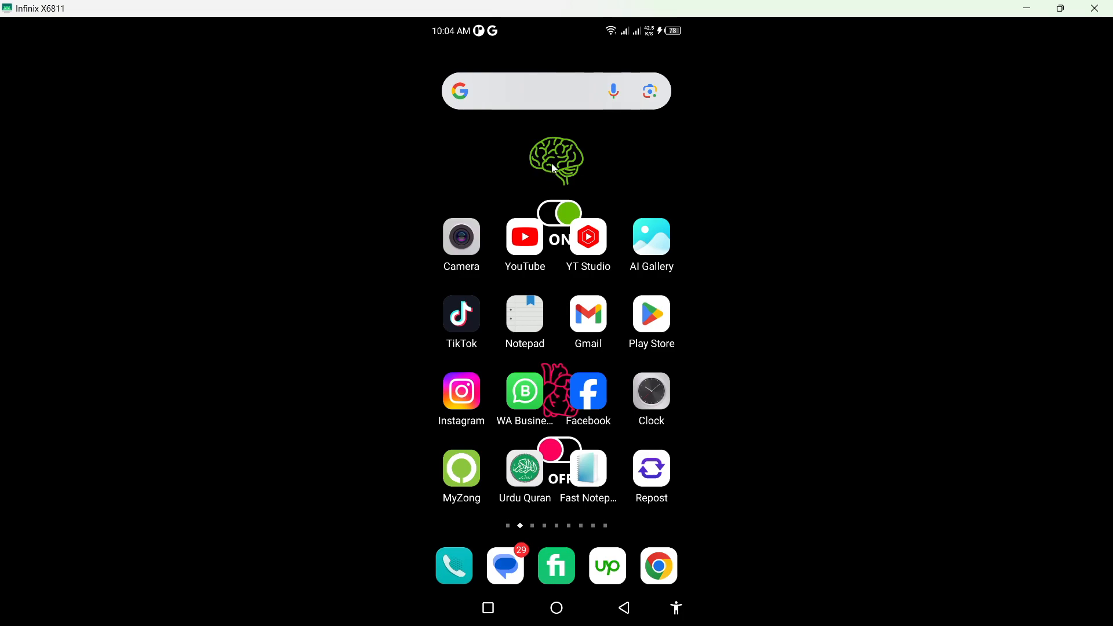
mouse_move(625, 370)
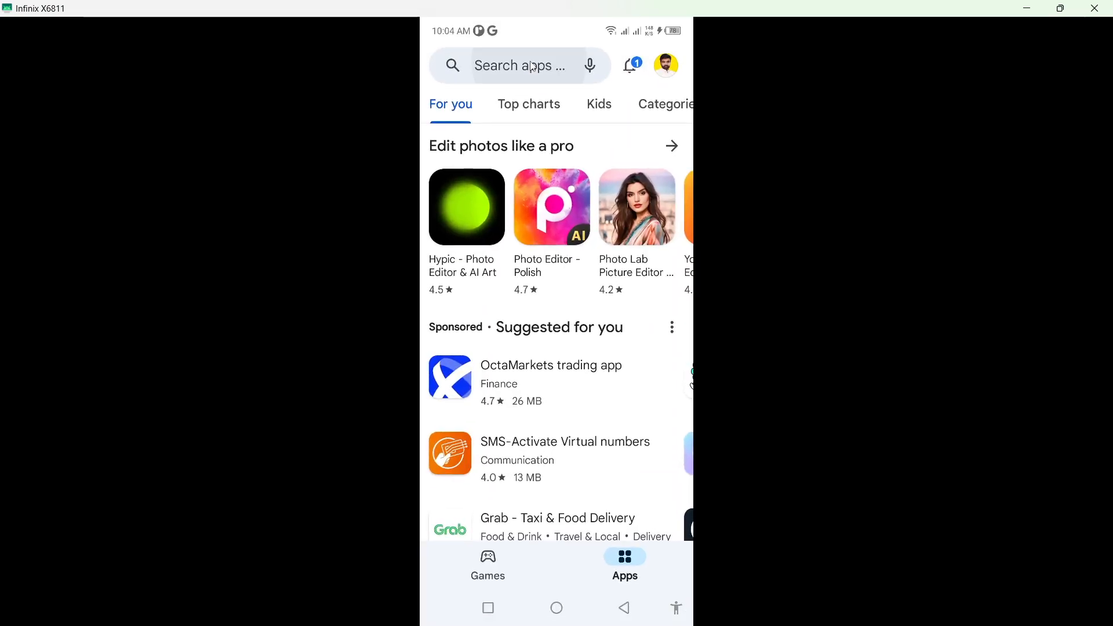
Step: Search the Play Store for 'instagram', confirm it's installed, and return home
type("inst")
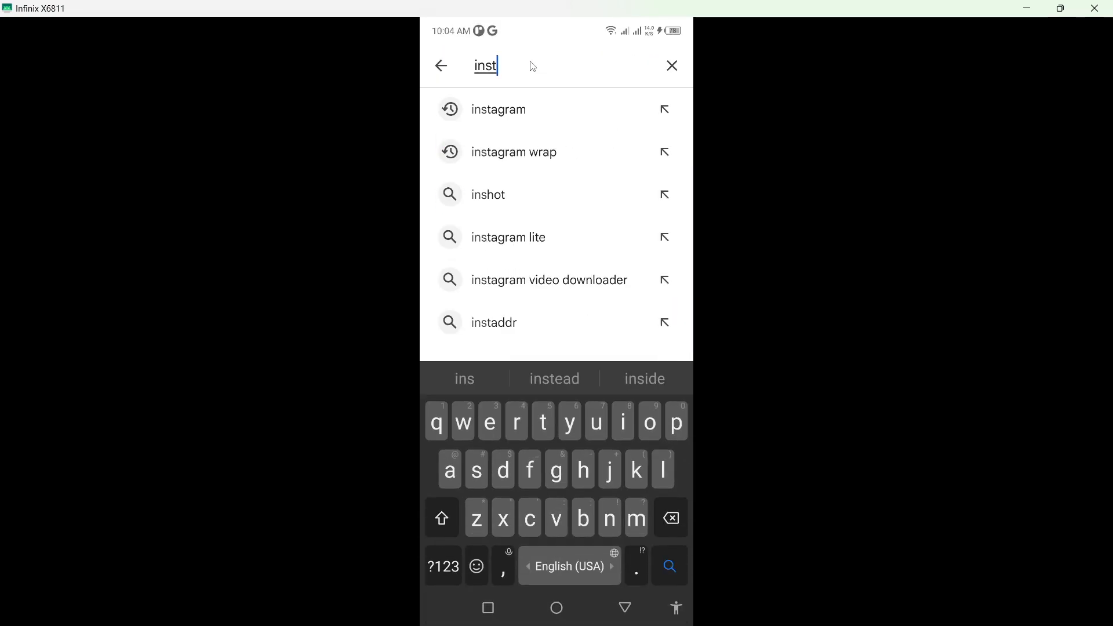
left_click(498, 110)
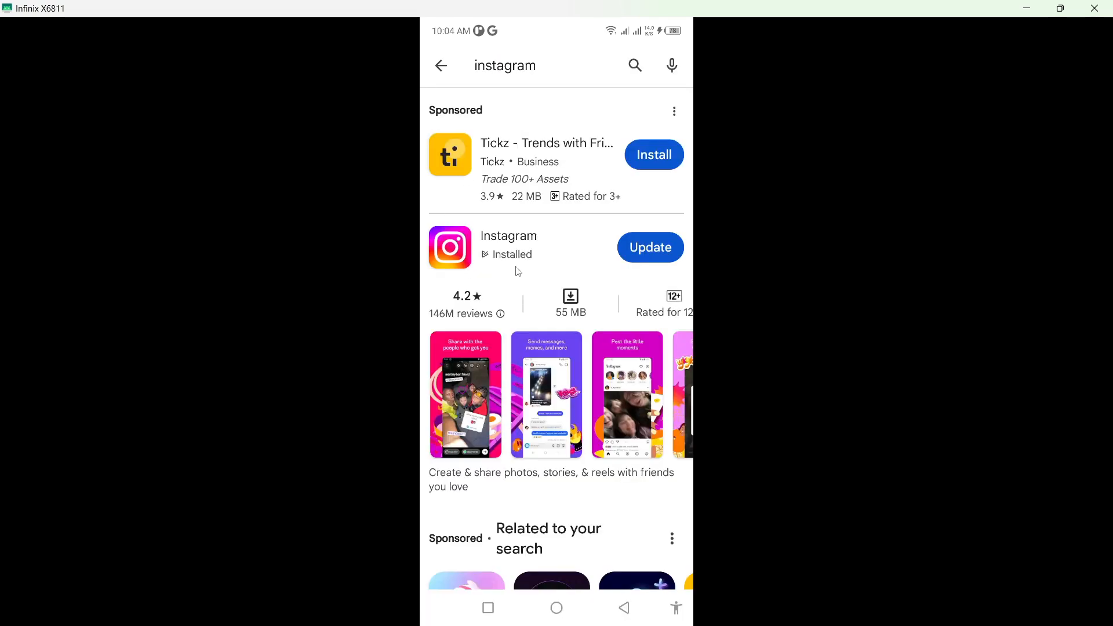
left_click(509, 235)
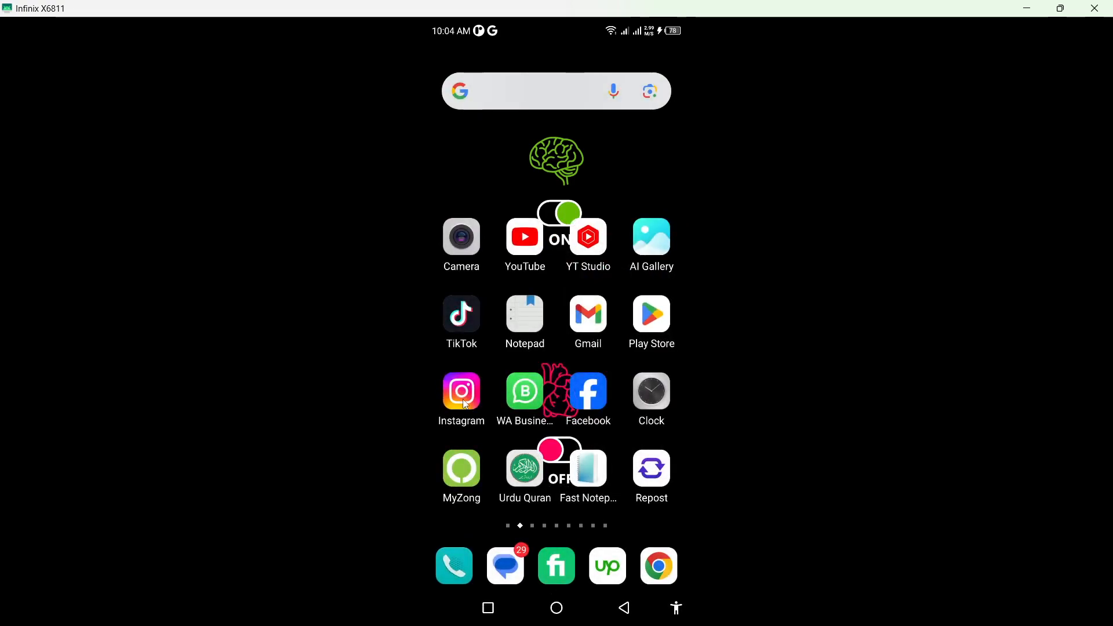
Step: Launch Instagram and open the Business | Motivation | Growth direct chat
left_click(462, 392)
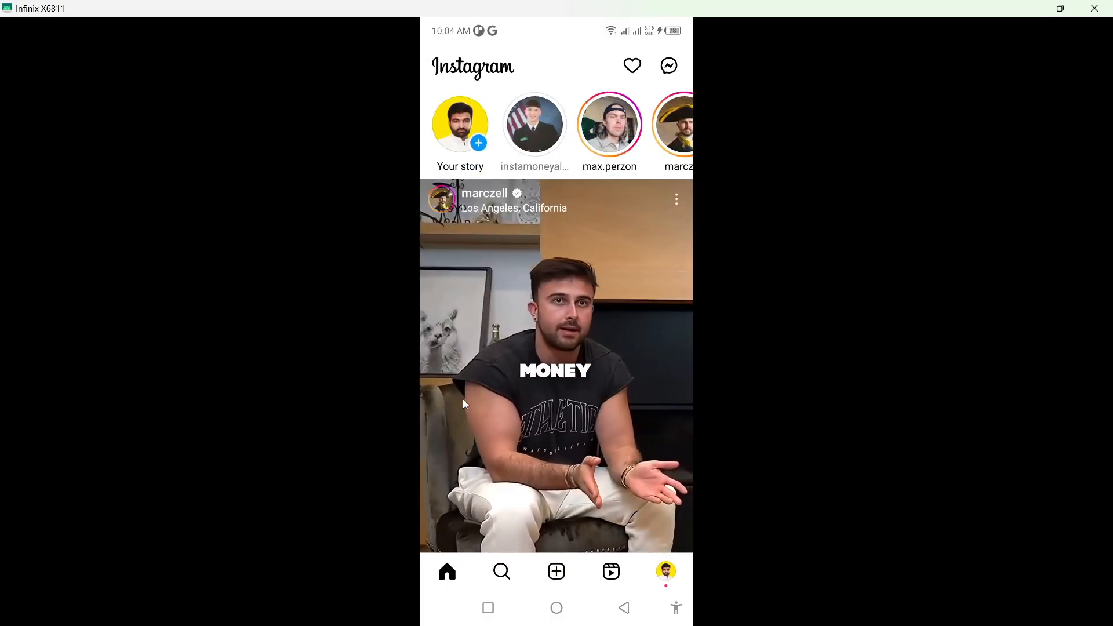
left_click(669, 65)
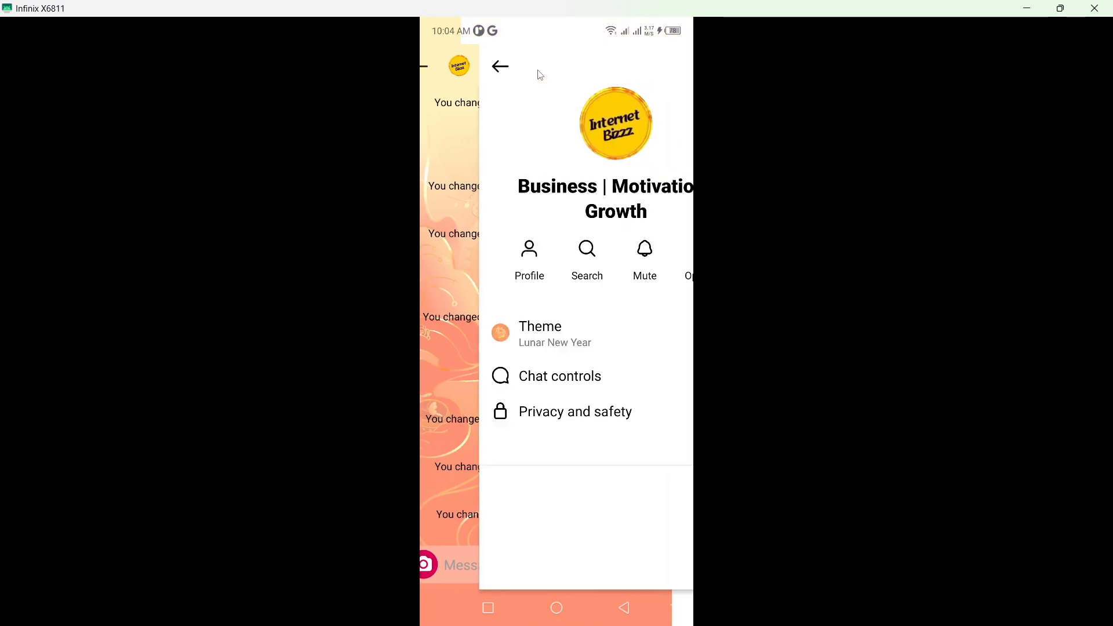
Step: Switch the chat theme from Lunar New Year to American football, view the chat, then go home
left_click(540, 326)
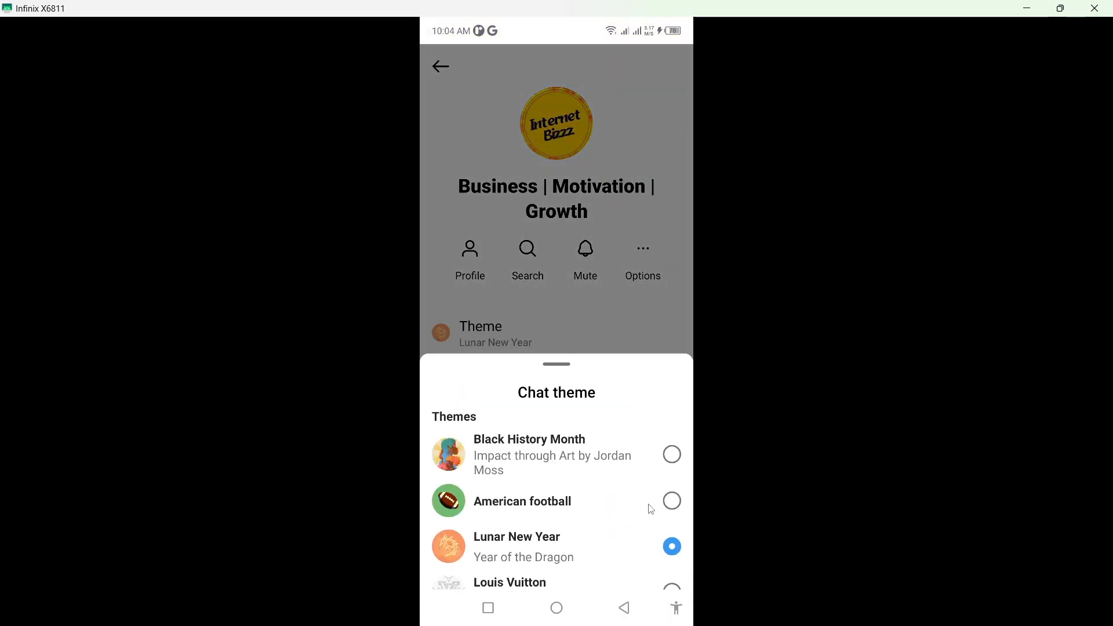
left_click(671, 501)
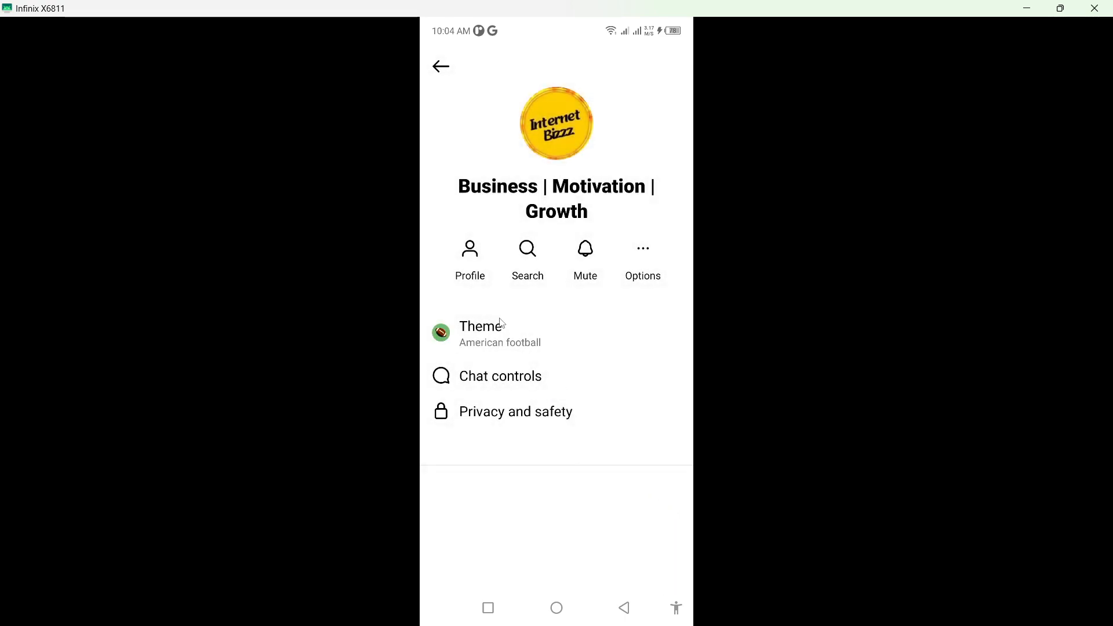
left_click(441, 66)
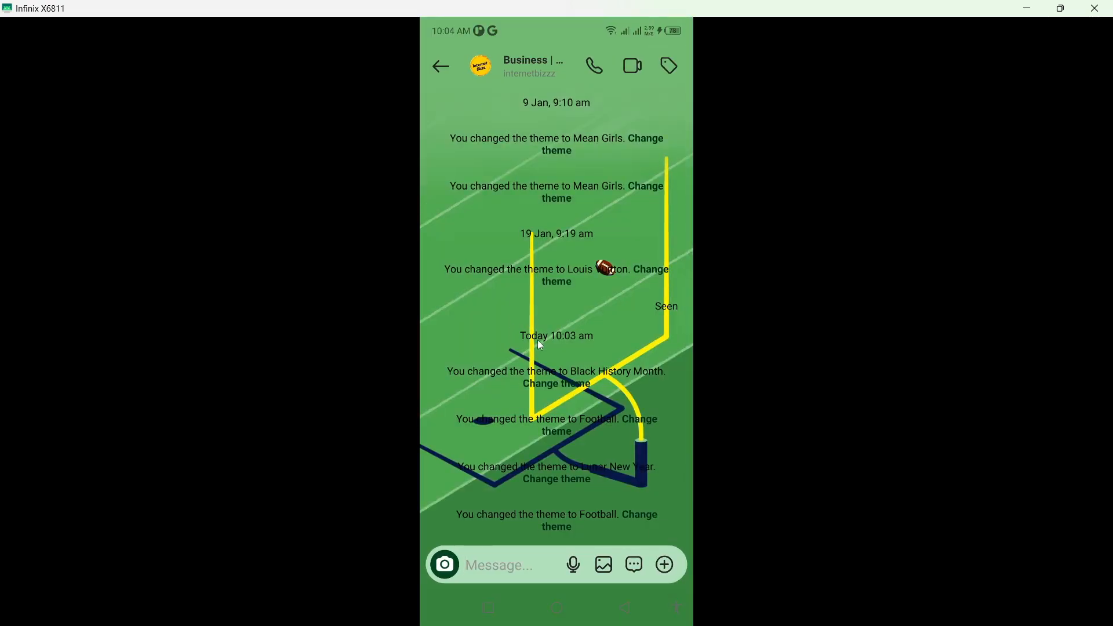
mouse_move(592, 281)
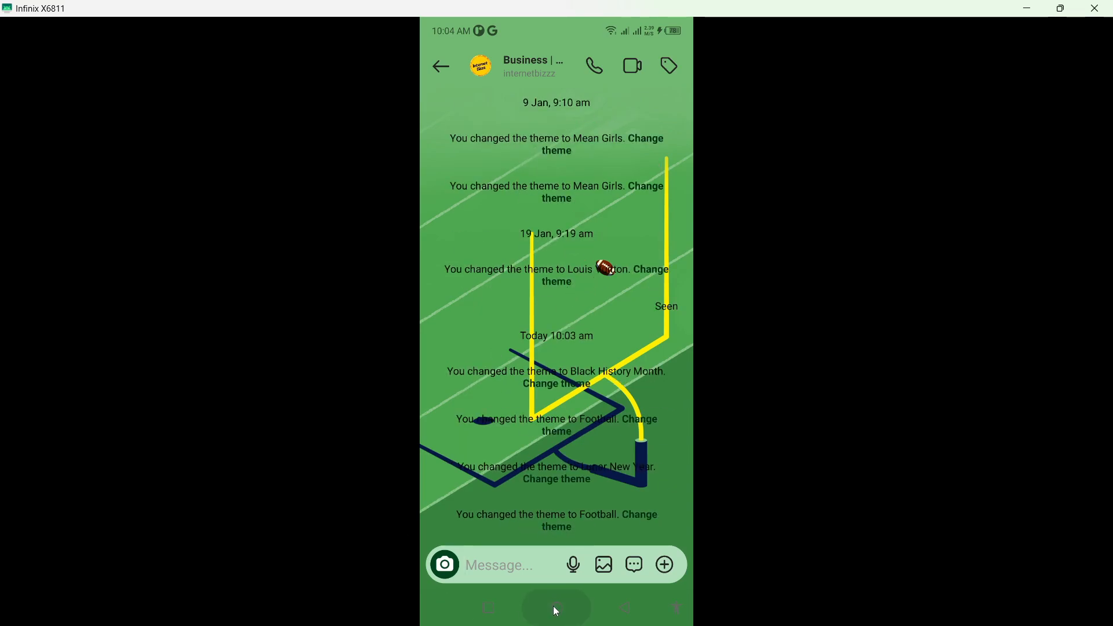
left_click(555, 608)
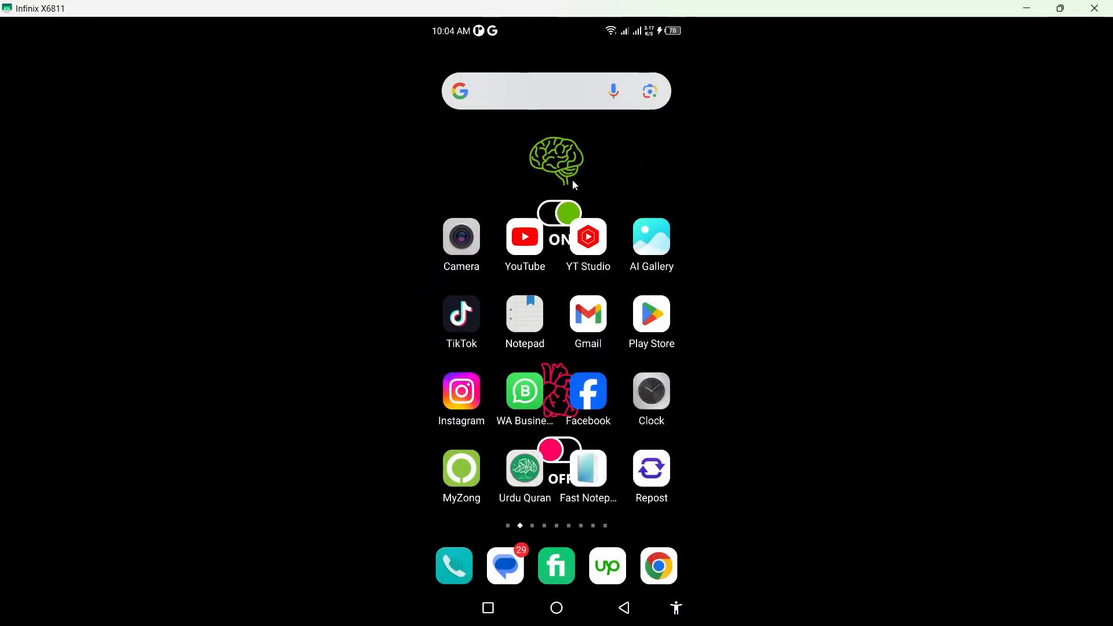